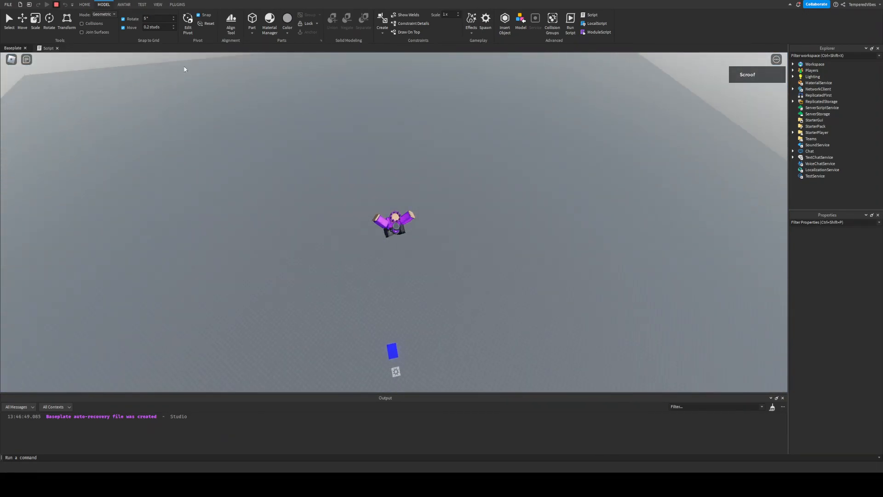
Step: Stop the play test to return to editing the baseplate
{"action": "left_click", "coordinate": [56, 4]}
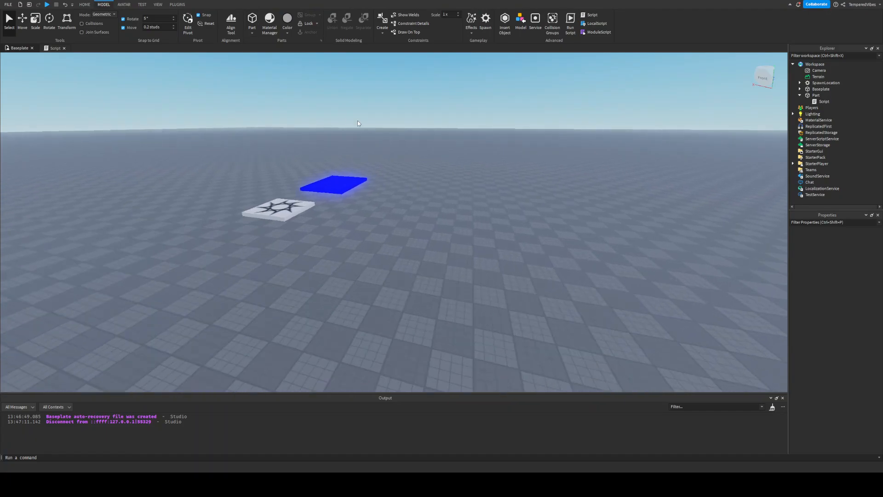
Step: Insert a large flat Dark indigo part with Neon material
{"action": "left_click", "coordinate": [251, 23]}
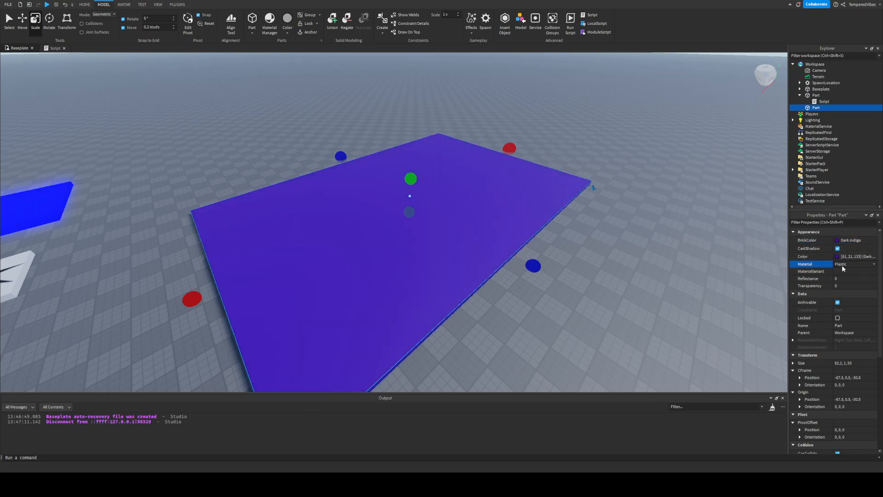
{"action": "left_click", "coordinate": [855, 264]}
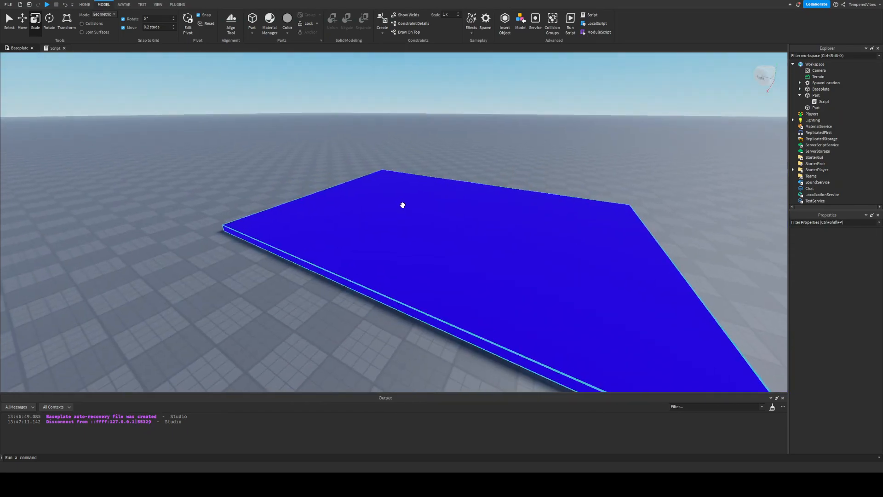
{"action": "left_click", "coordinate": [815, 108]}
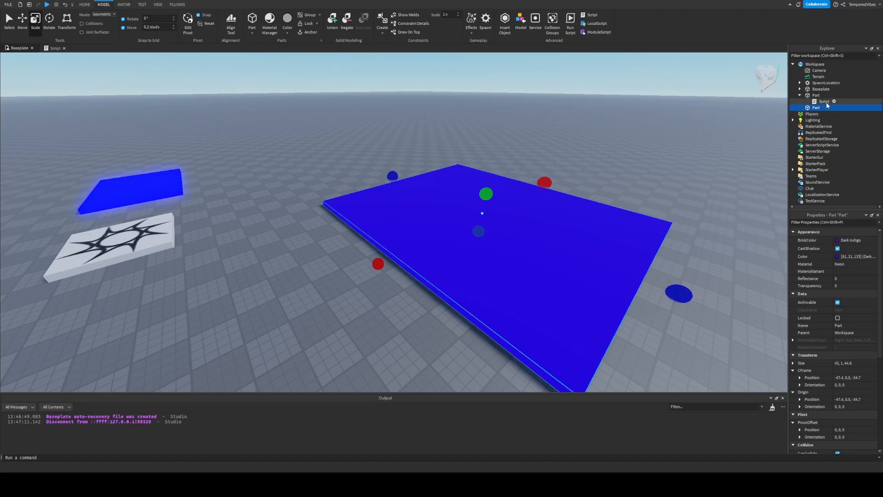
Step: Paste a copy of the jump Script into the large neon part and open it
{"action": "double_click", "coordinate": [823, 113]}
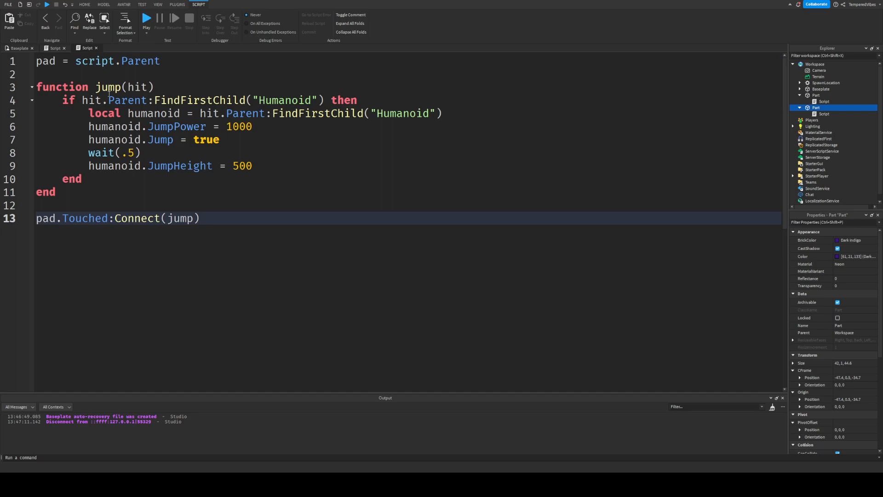
{"action": "double_click", "coordinate": [45, 60]}
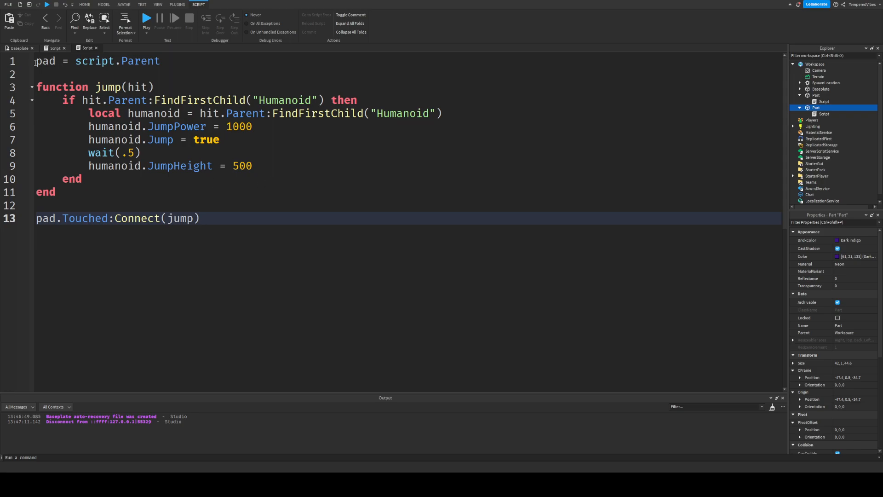
{"action": "left_click", "coordinate": [824, 113]}
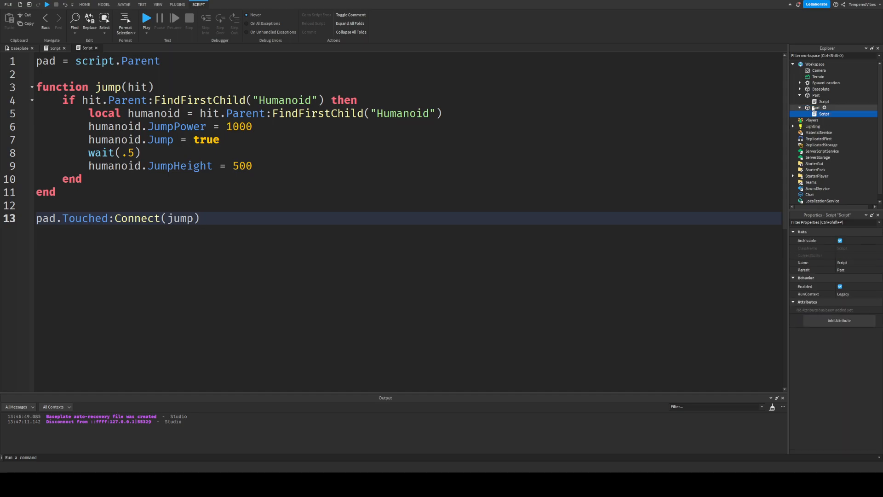
{"action": "left_click", "coordinate": [815, 107]}
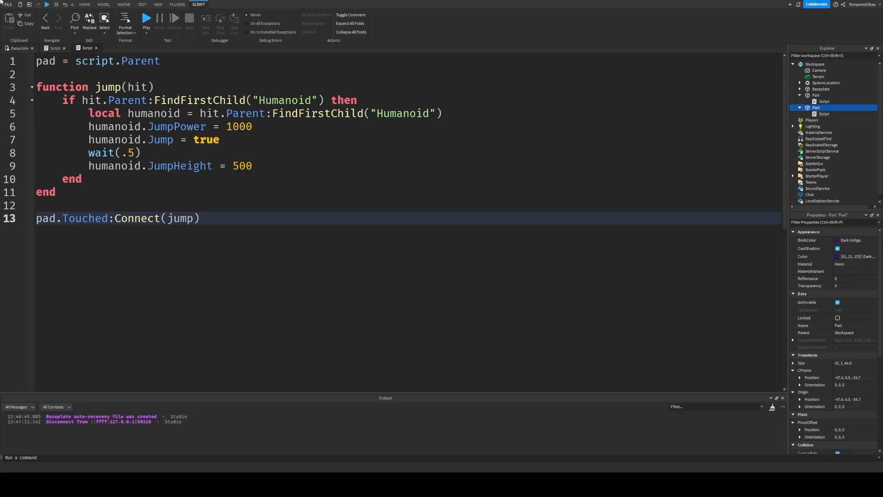
{"action": "left_click", "coordinate": [103, 4]}
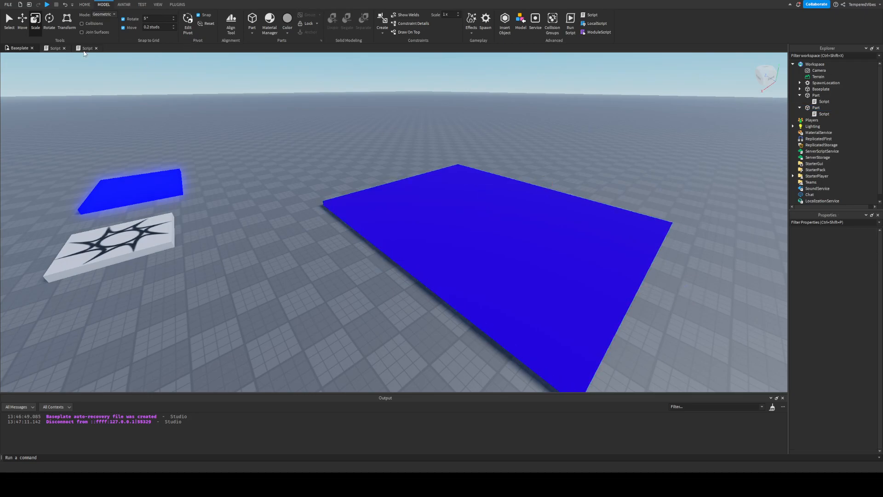
{"action": "left_click", "coordinate": [87, 48]}
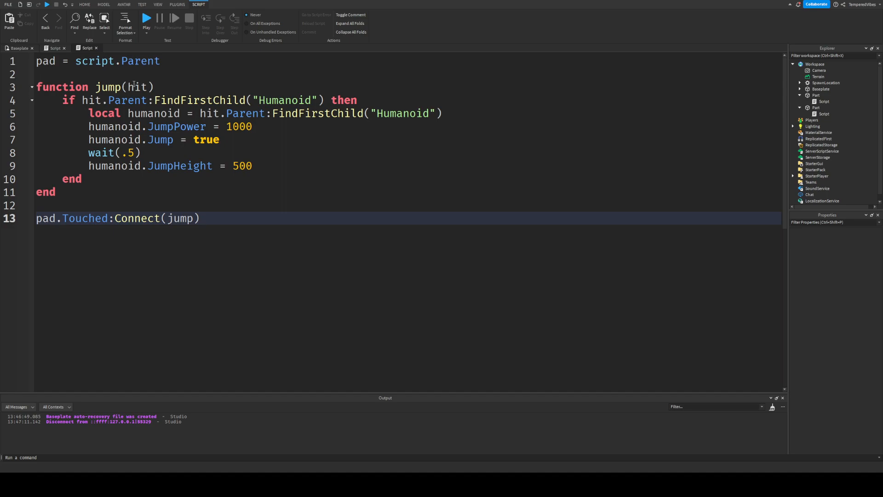
{"action": "double_click", "coordinate": [137, 87]}
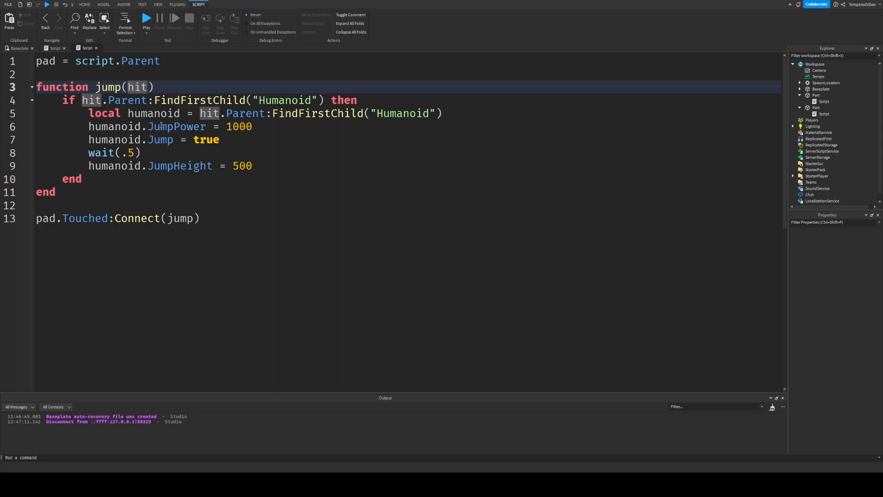
Step: Inspect the humanoid variable and Humanoid check condition in the jump script
{"action": "double_click", "coordinate": [153, 113]}
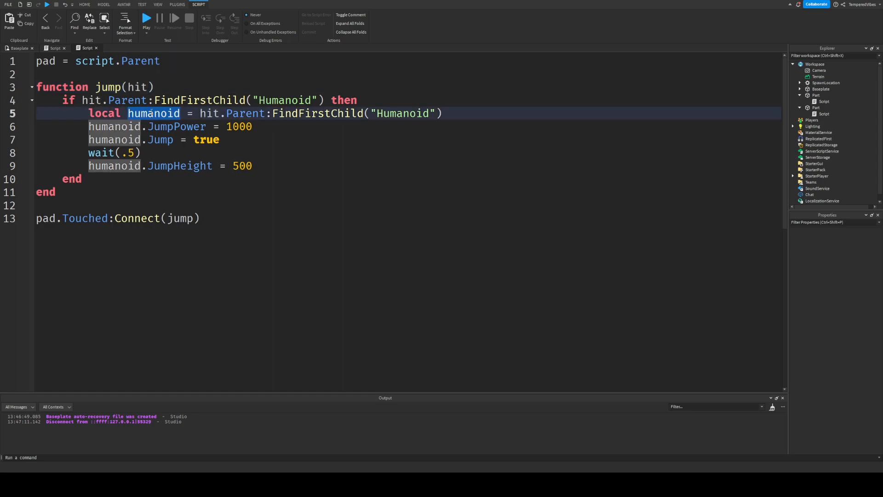
{"action": "left_click", "coordinate": [91, 100]}
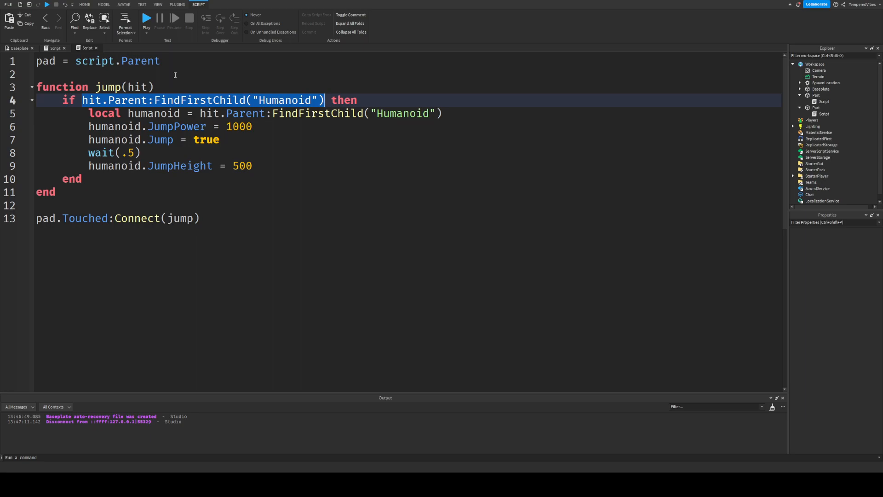
{"action": "mouse_move", "coordinate": [225, 57]}
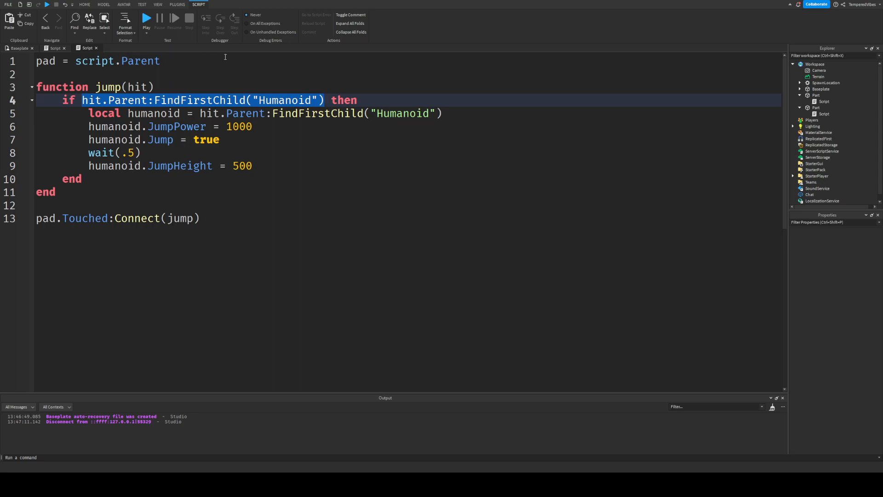
{"action": "mouse_move", "coordinate": [198, 113]}
{"action": "type", "text": "1"}
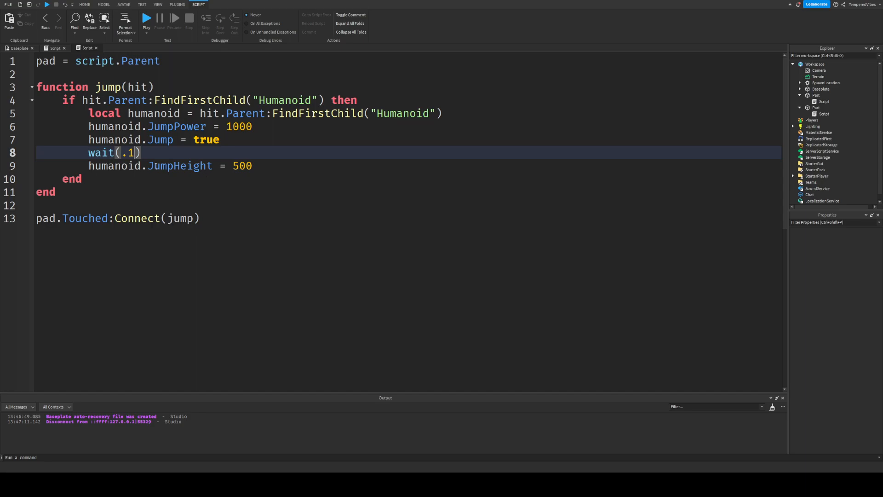
Step: Change JumpHeight on line 9 from 500 to 100
{"action": "double_click", "coordinate": [241, 166]}
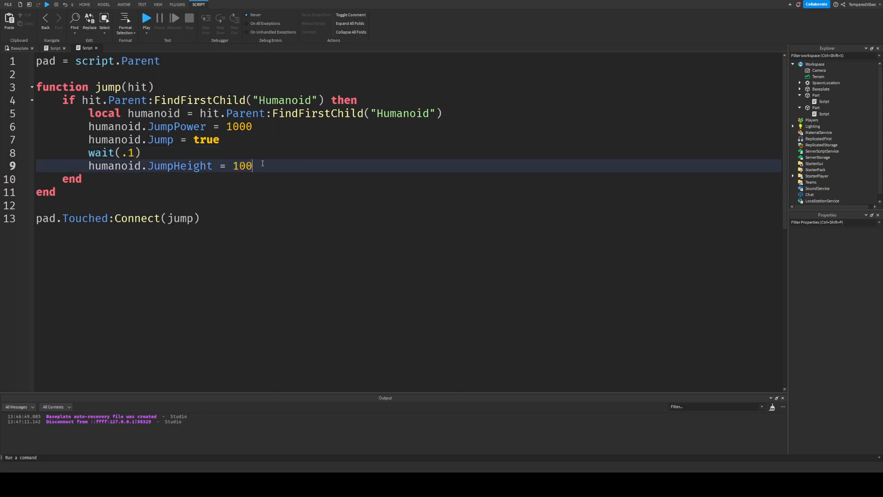
{"action": "left_click", "coordinate": [253, 126]}
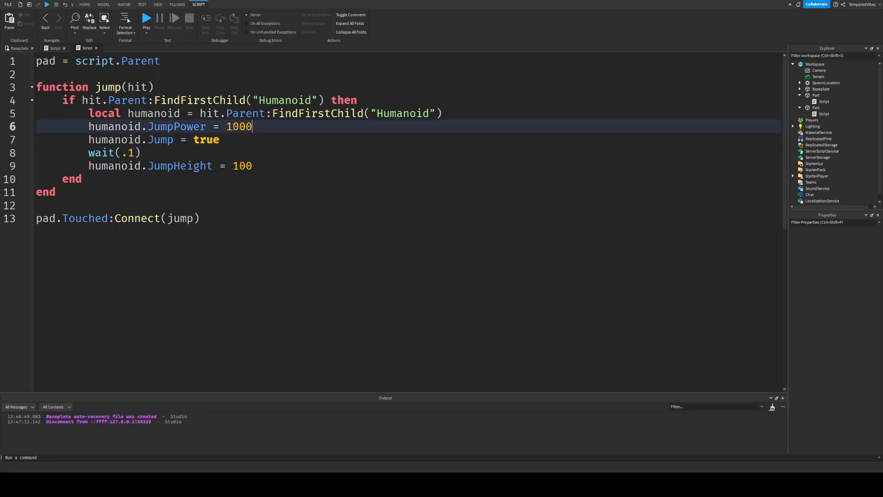
{"action": "left_click", "coordinate": [237, 139]}
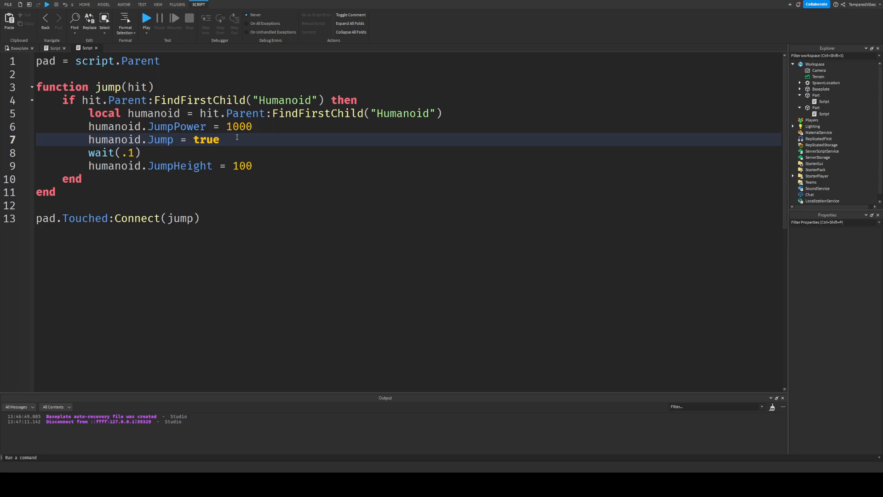
{"action": "left_click", "coordinate": [128, 153]}
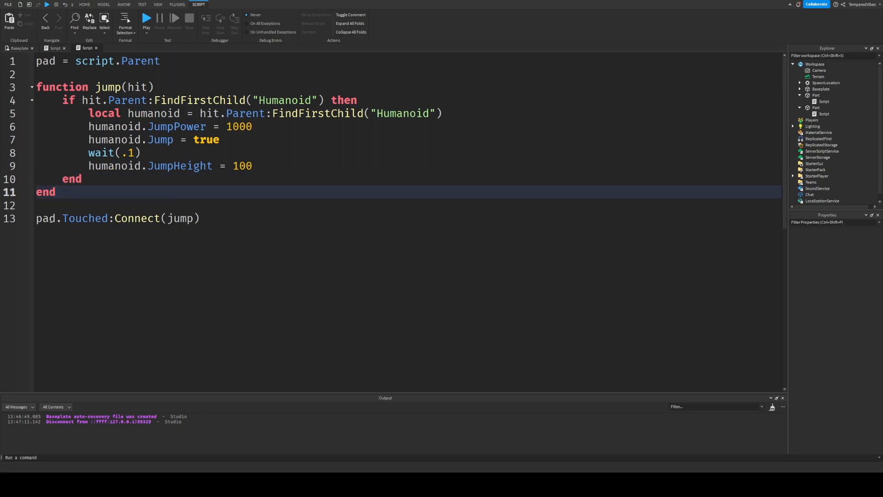
Step: Rename the large neon part to JumpPad in Explorer
{"action": "double_click", "coordinate": [45, 218]}
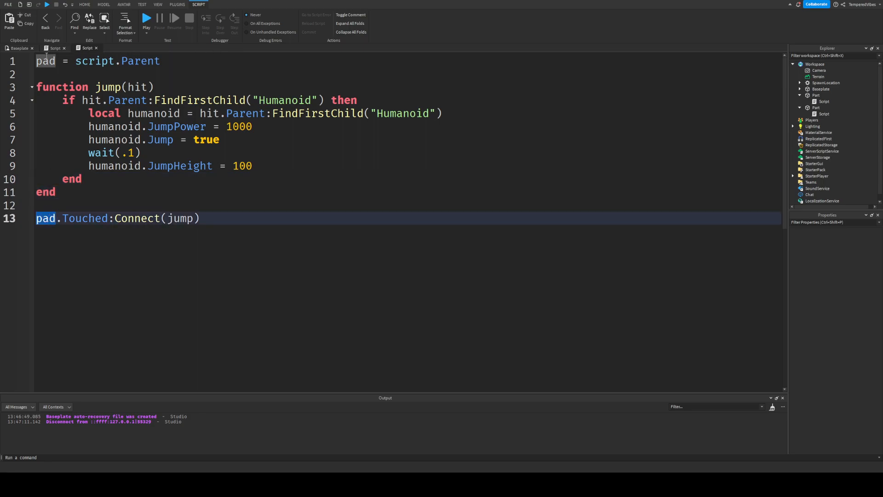
{"action": "left_click", "coordinate": [816, 108]}
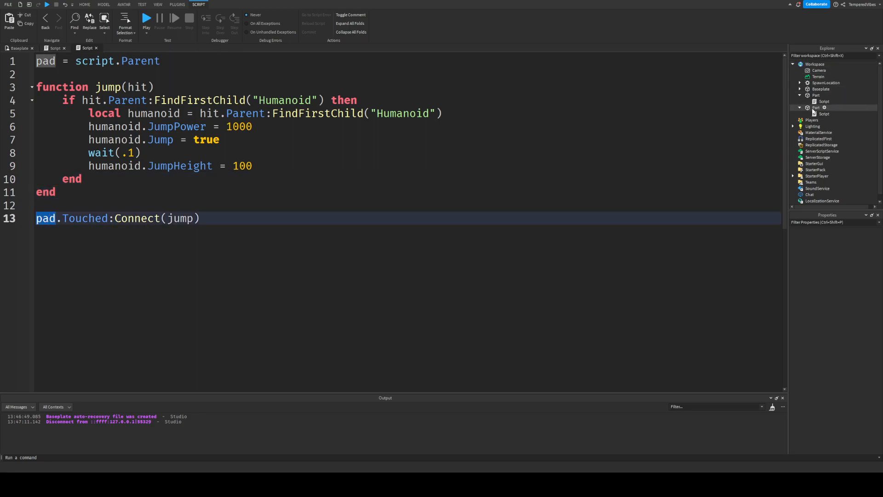
{"action": "left_click", "coordinate": [815, 108]}
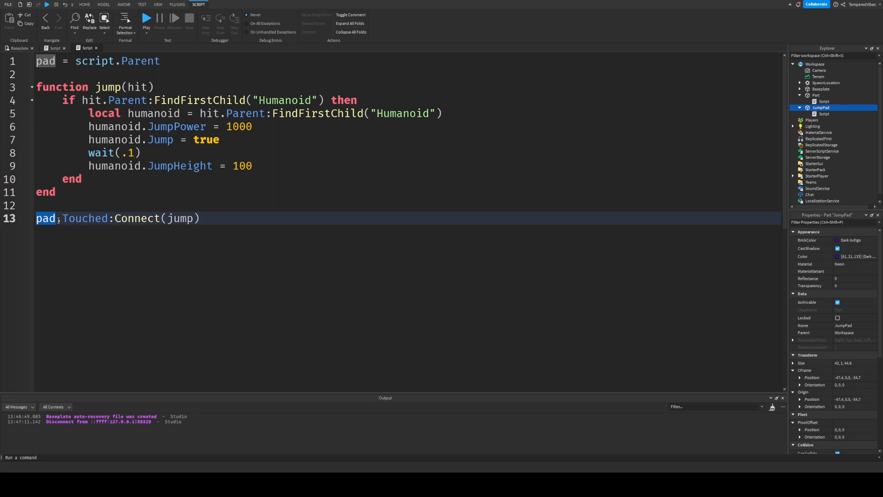
{"action": "double_click", "coordinate": [84, 218]}
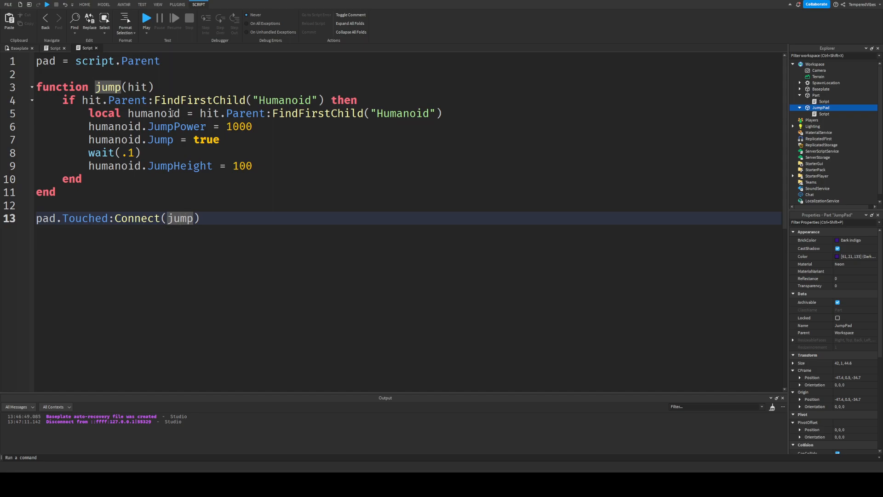
{"action": "left_click", "coordinate": [146, 19]}
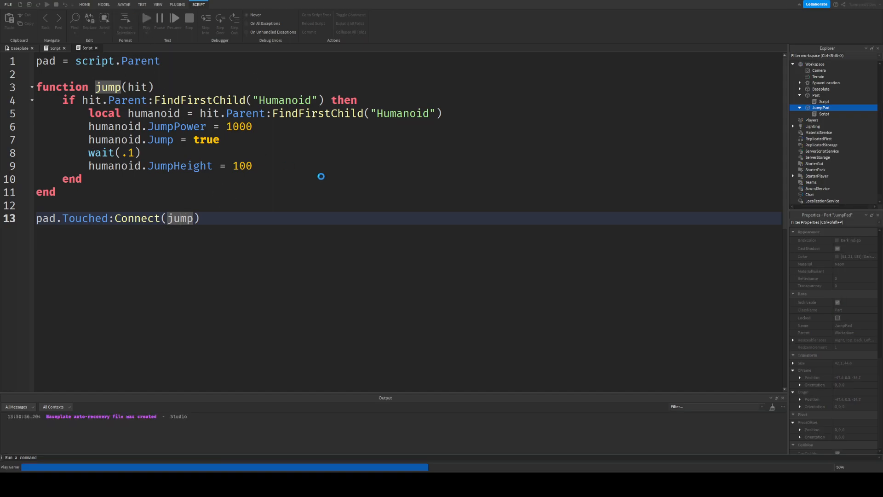
{"action": "left_click", "coordinate": [12, 48]}
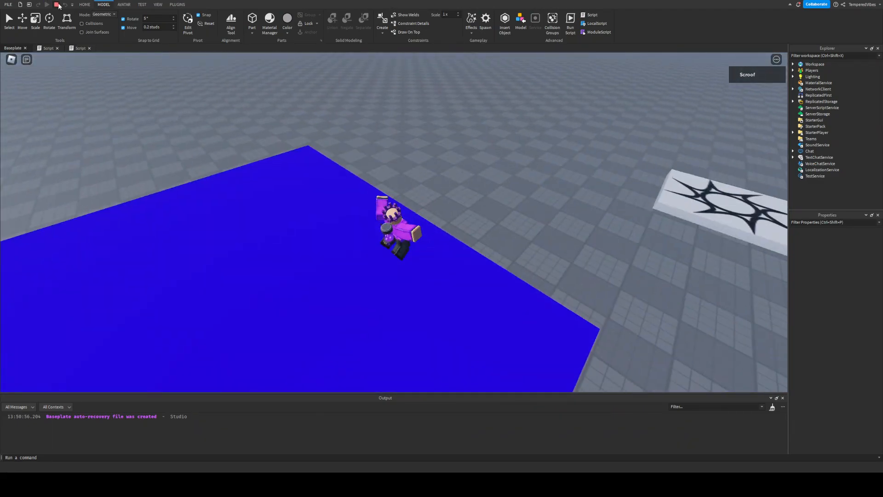
{"action": "left_click", "coordinate": [82, 48]}
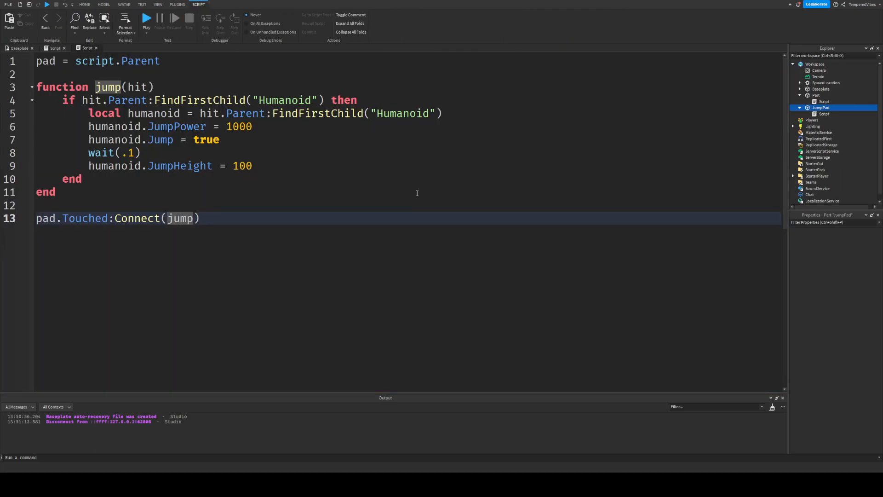
{"action": "left_click", "coordinate": [821, 107]}
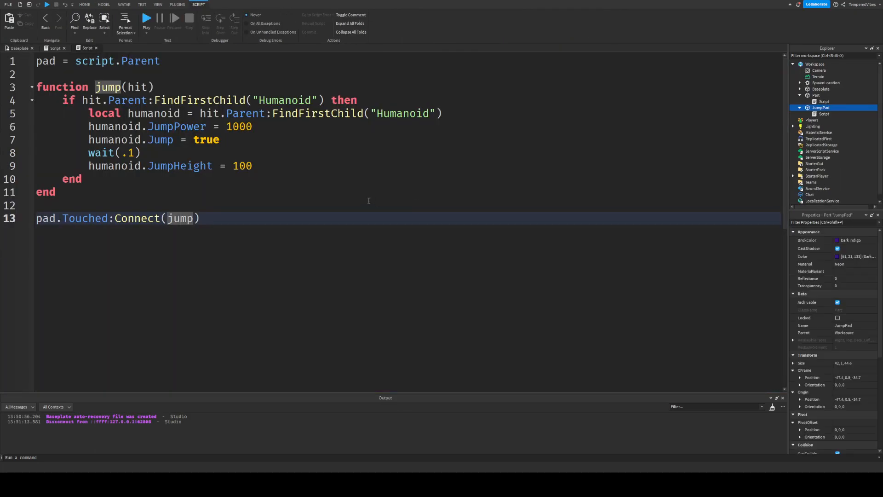
{"action": "mouse_move", "coordinate": [449, 154]}
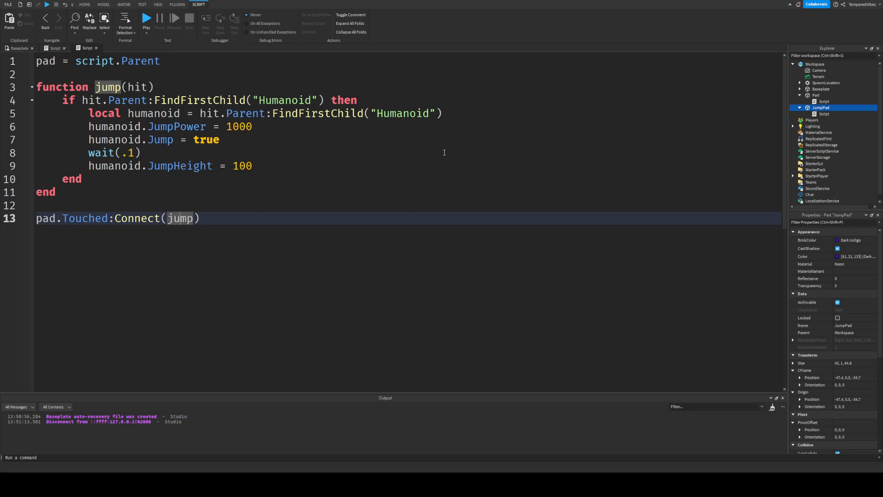
{"action": "mouse_move", "coordinate": [368, 134]}
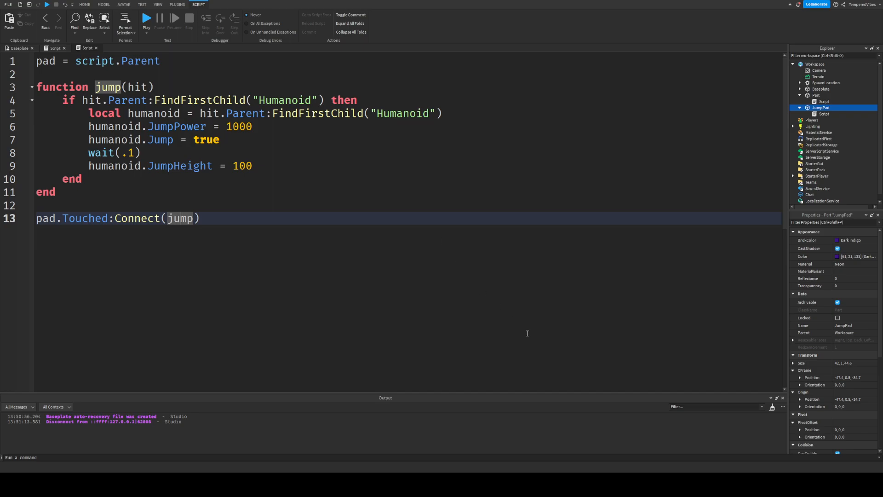
{"action": "mouse_move", "coordinate": [500, 171]}
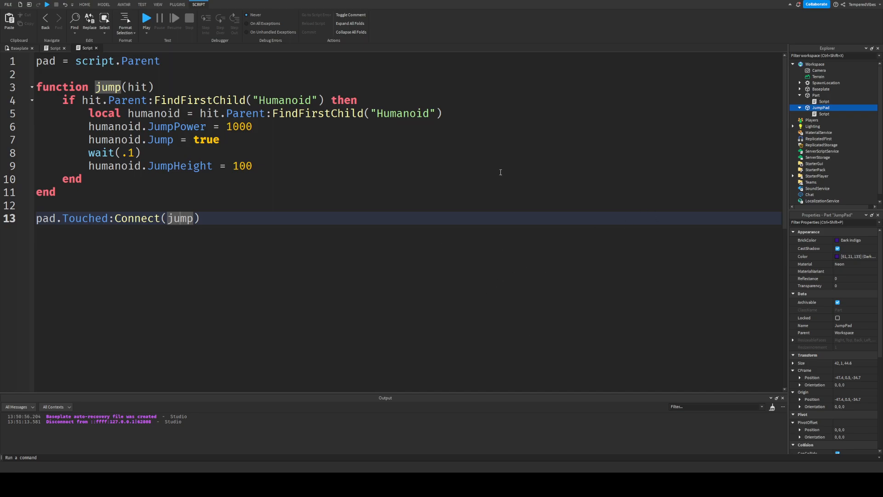
{"action": "mouse_move", "coordinate": [580, 203]}
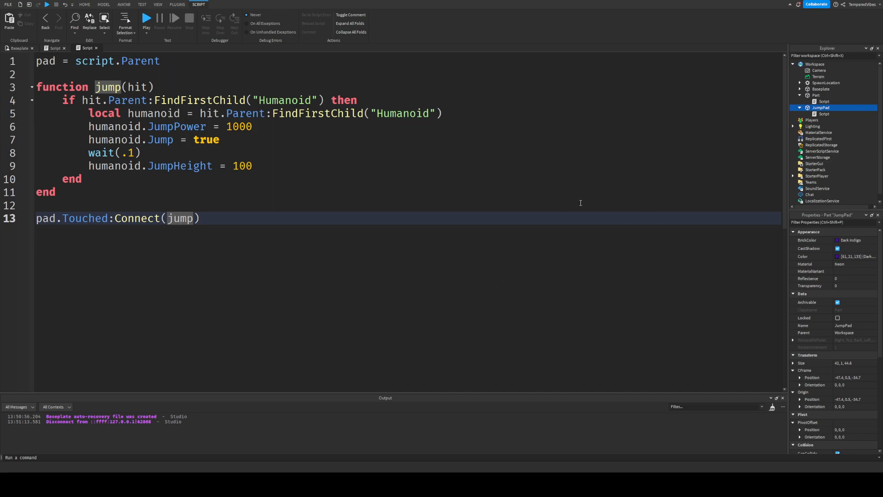